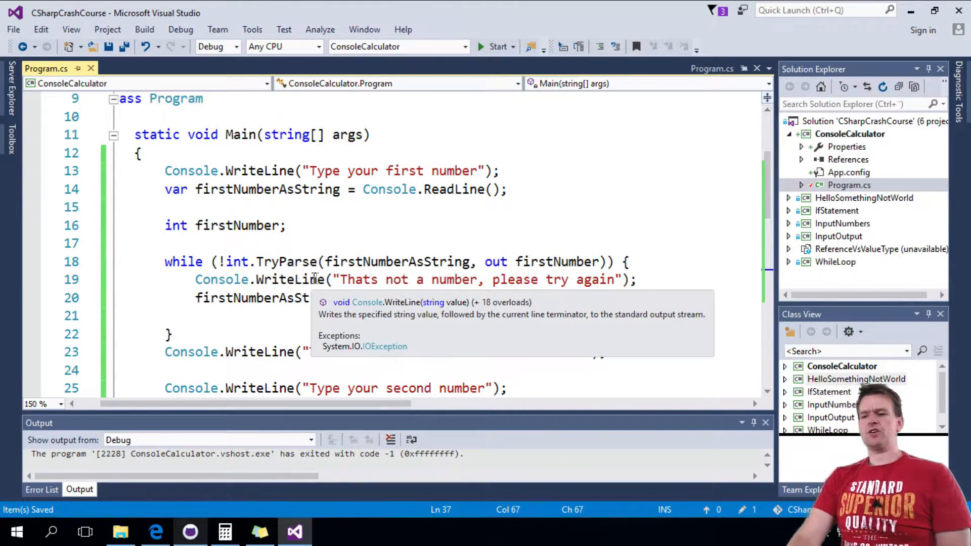
# - Insert a blank line at the start of Main and select the old first-number input block
pyautogui.click(165, 171)
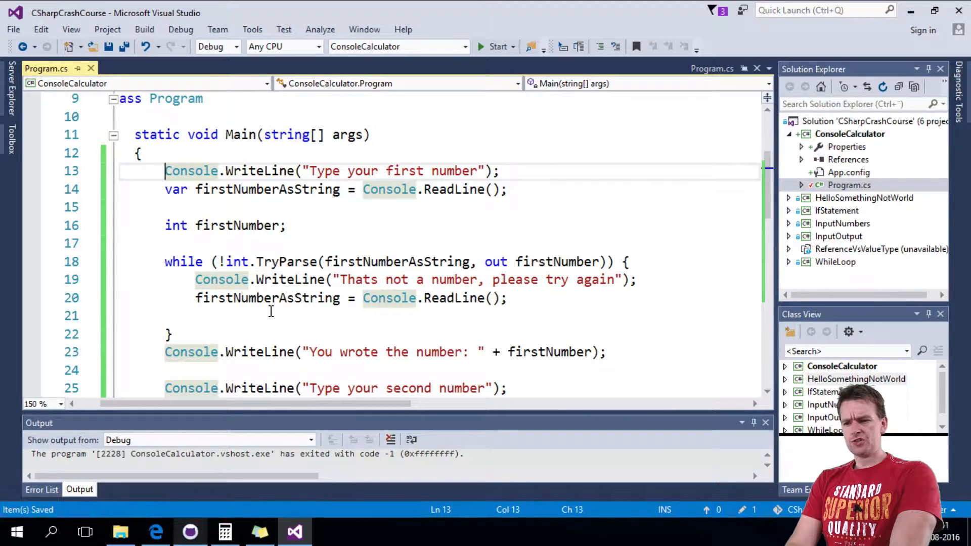
pyautogui.scroll(-3)
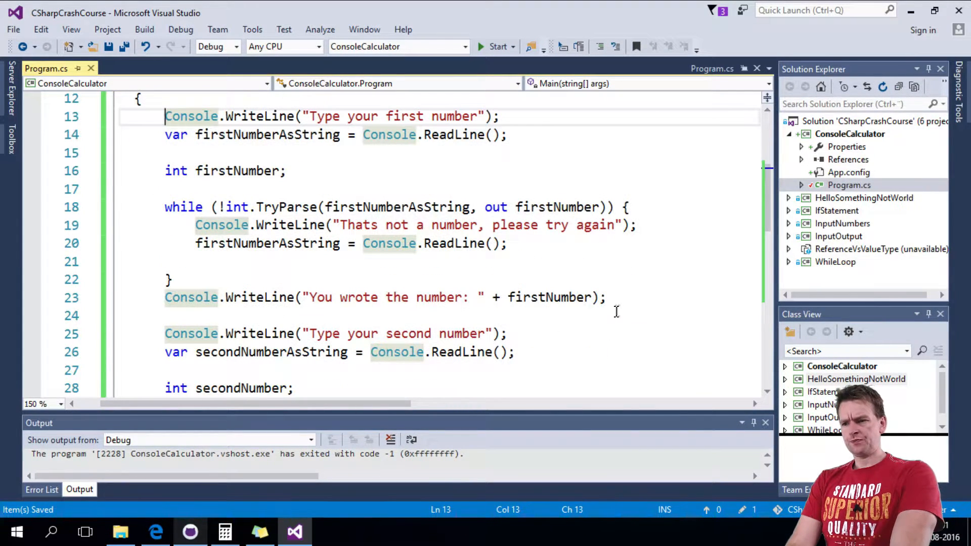
pyautogui.moveTo(165, 115); pyautogui.dragTo(605, 297)
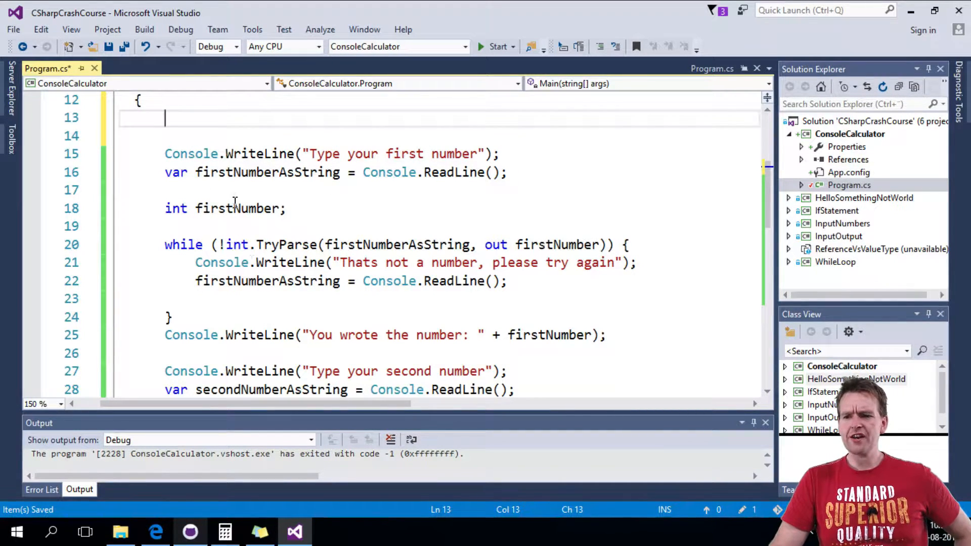
pyautogui.moveTo(239, 208)
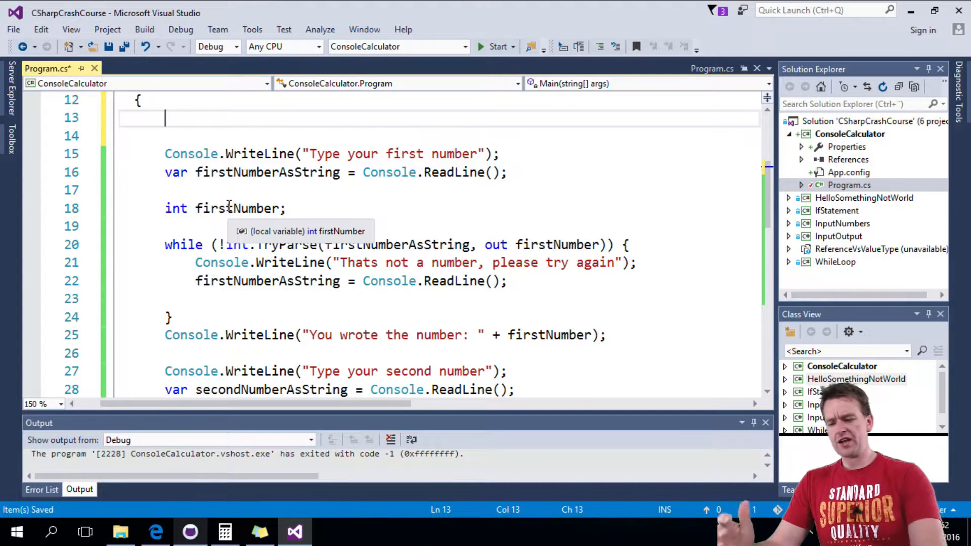
# - Write int firstNumber = GetInputNumber("Type your first number"); as Main's first statement
pyautogui.write('int')
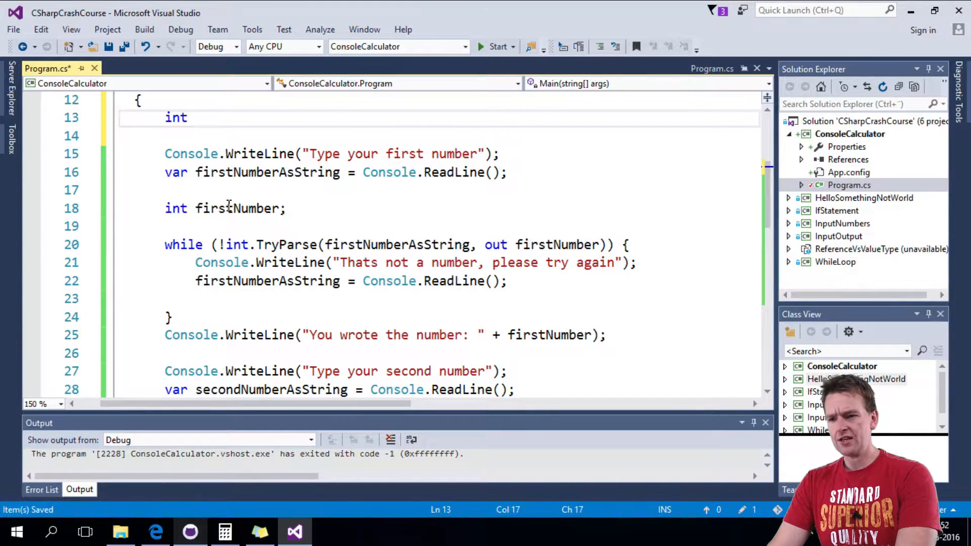
pyautogui.write('firstNum')
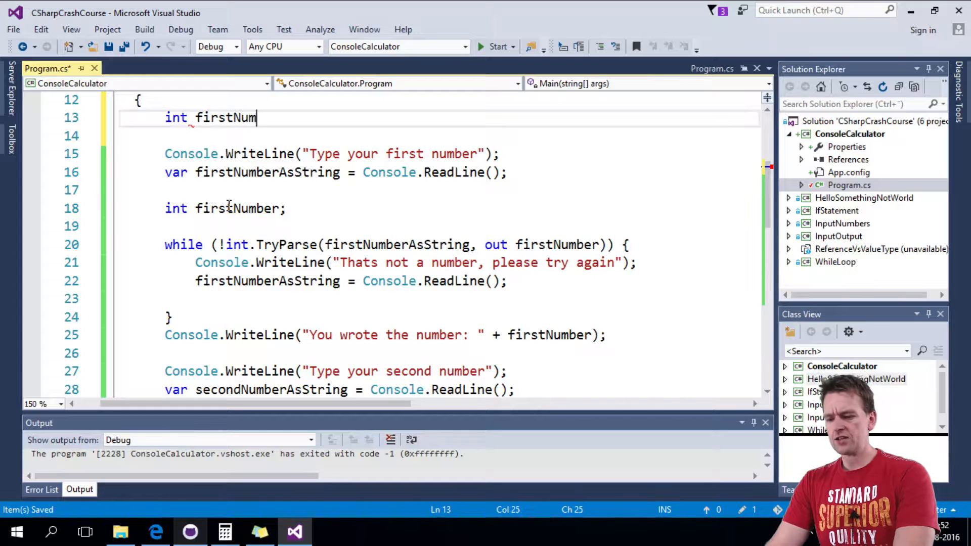
pyautogui.write('ber =')
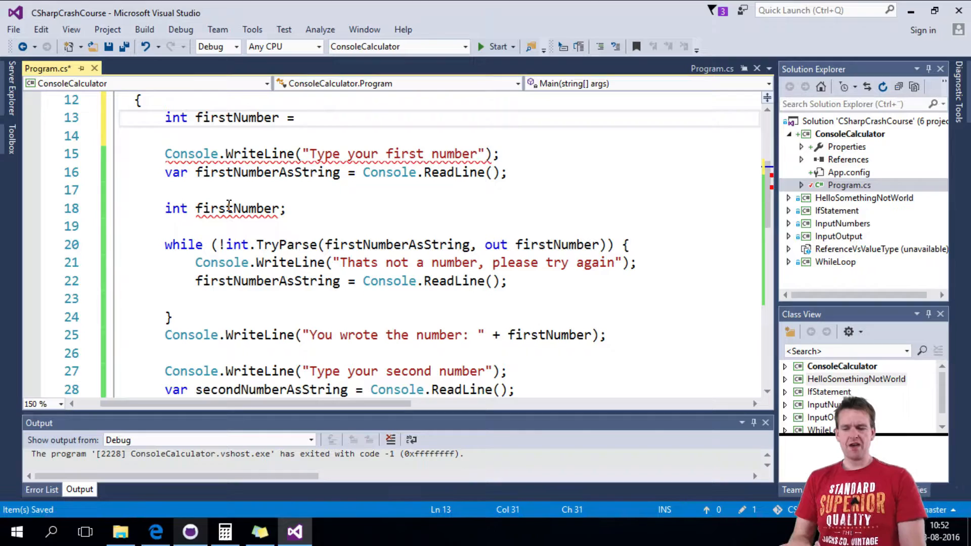
pyautogui.write('Get')
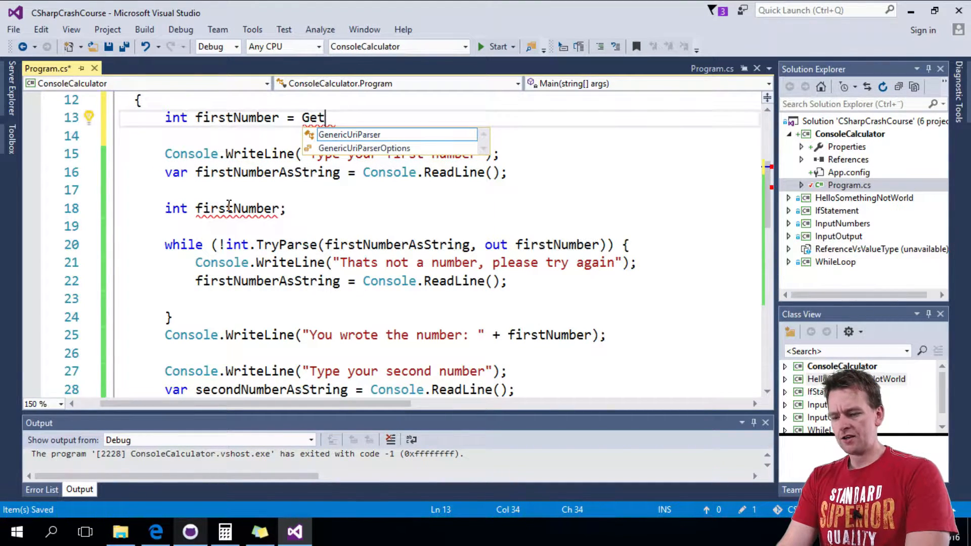
pyautogui.write('InputNumb')
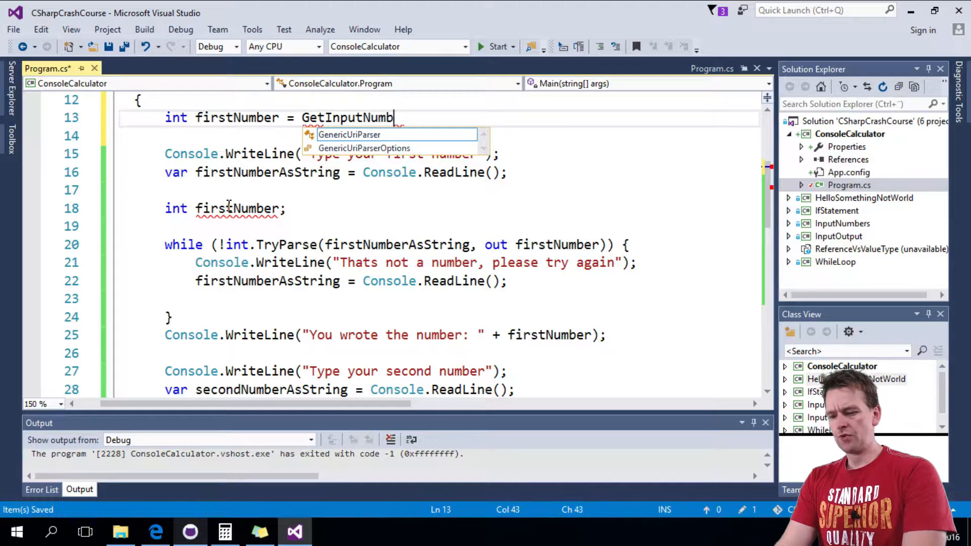
pyautogui.write('er')
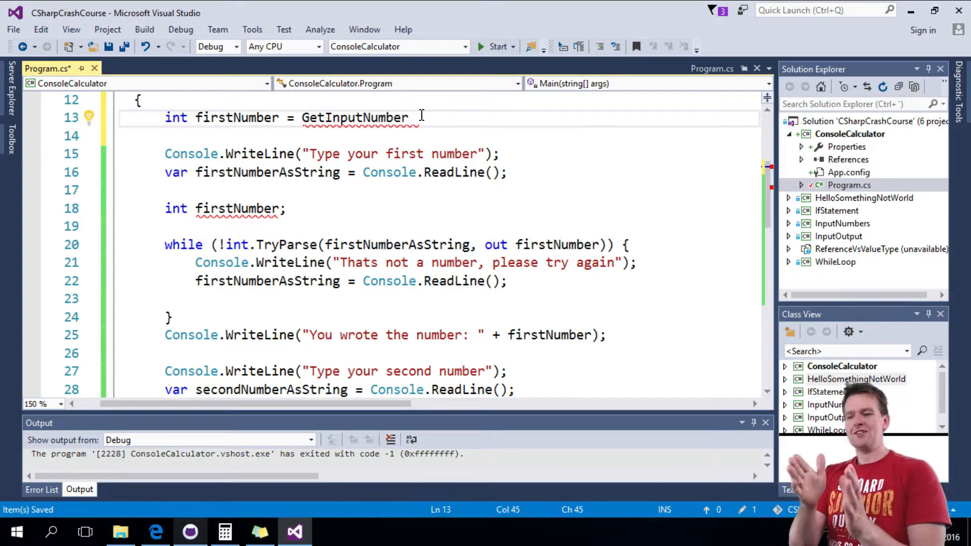
pyautogui.write('("Type your first number')
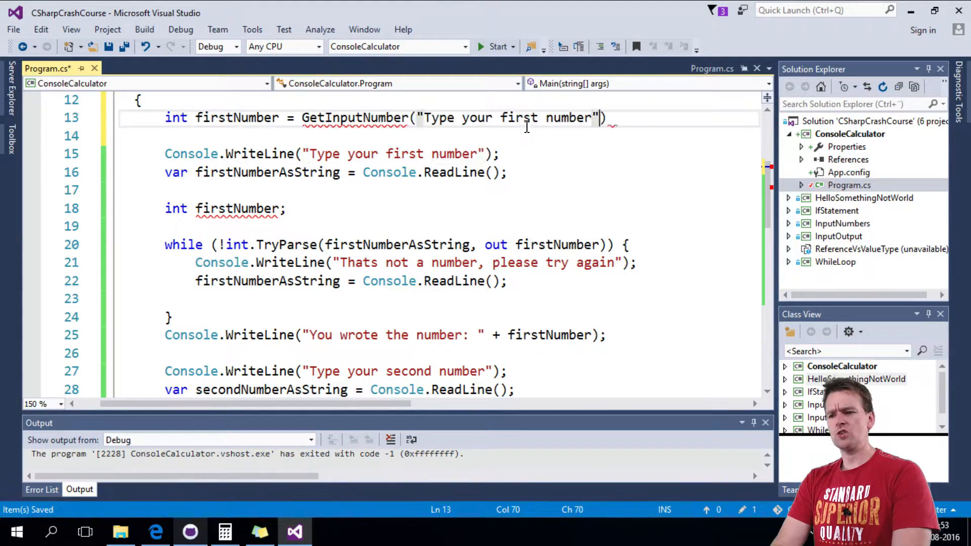
pyautogui.write(';')
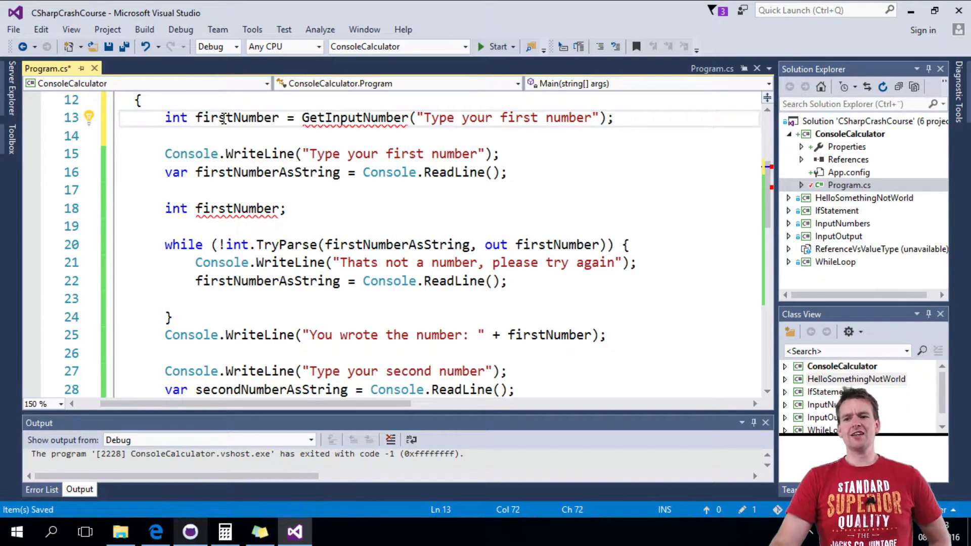
pyautogui.doubleClick(235, 118)
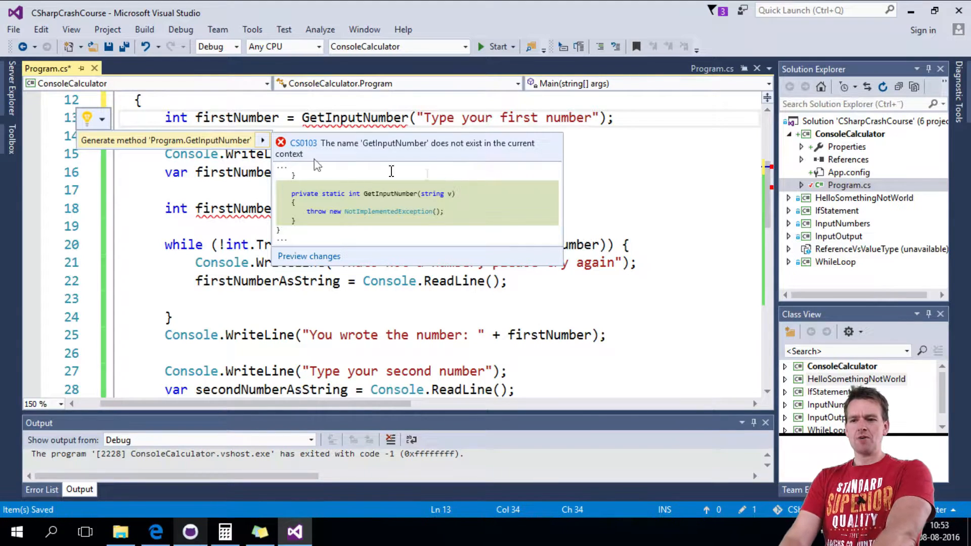
pyautogui.moveTo(211, 149)
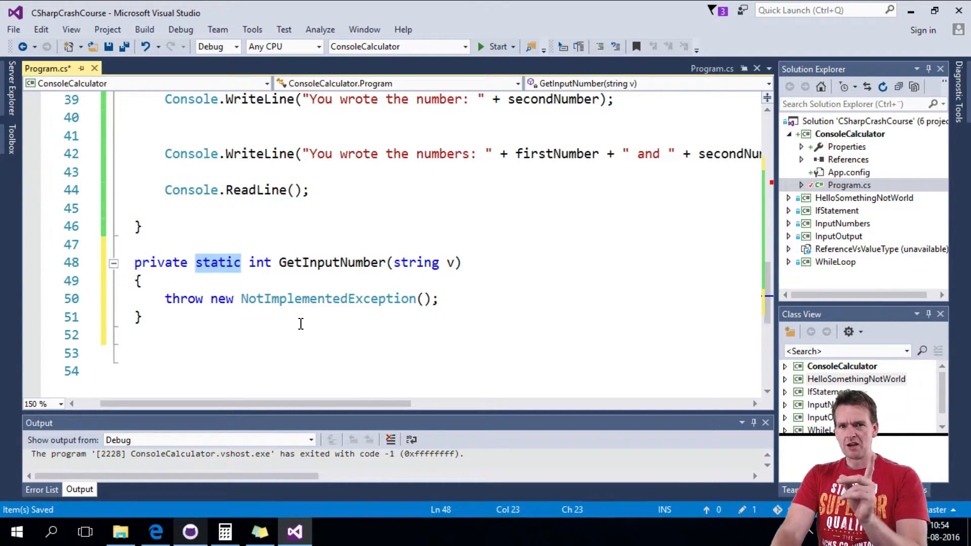
pyautogui.moveTo(223, 263)
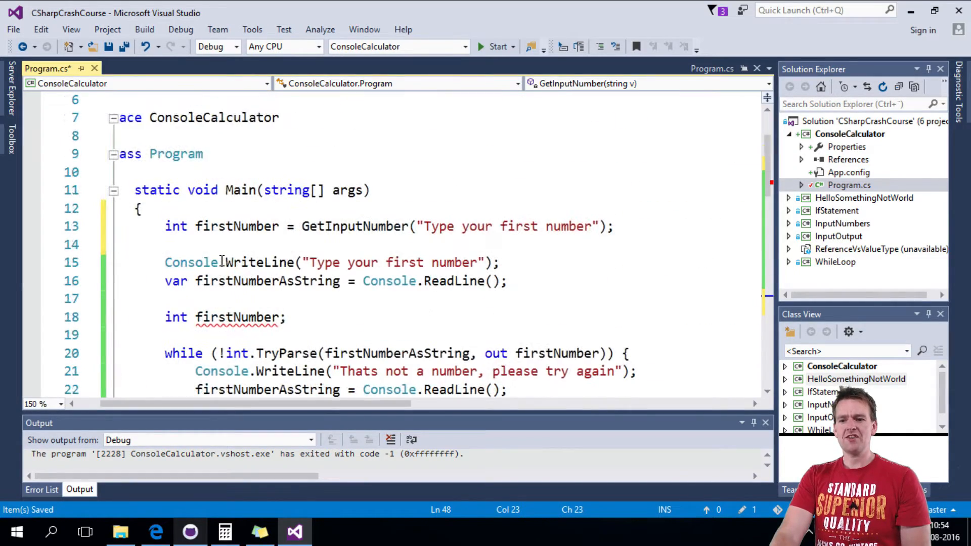
# - Generate the GetInputNumber stub below Main and name its string parameter message
pyautogui.scroll(-3)
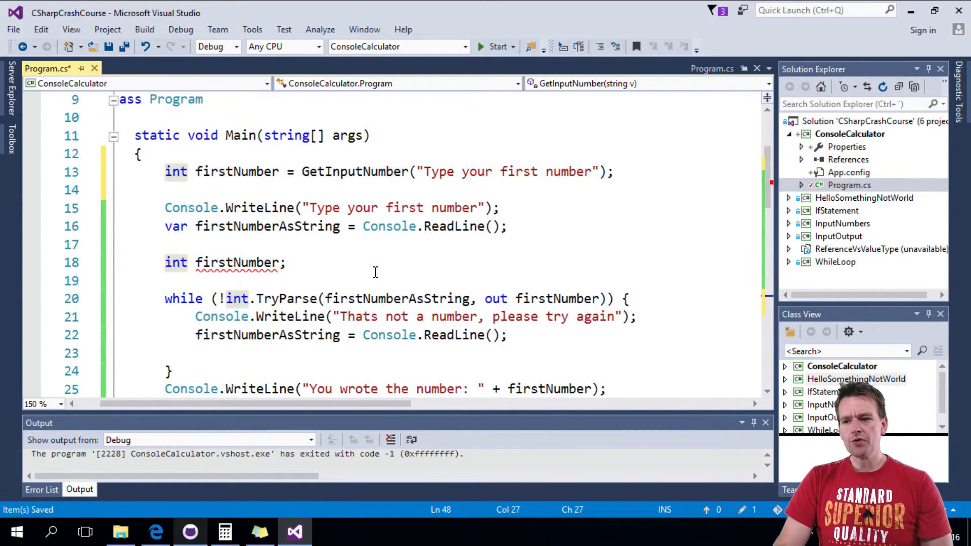
pyautogui.click(297, 172)
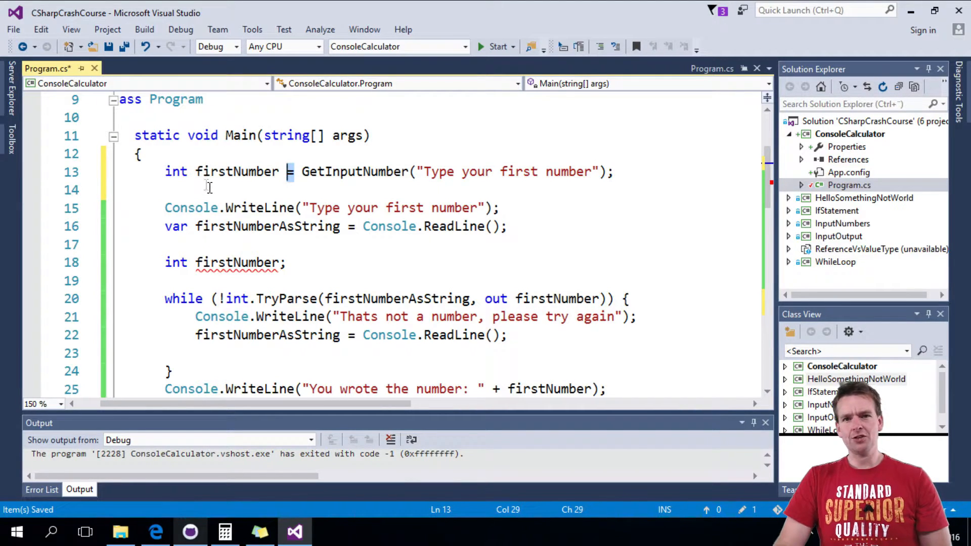
pyautogui.scroll(-3)
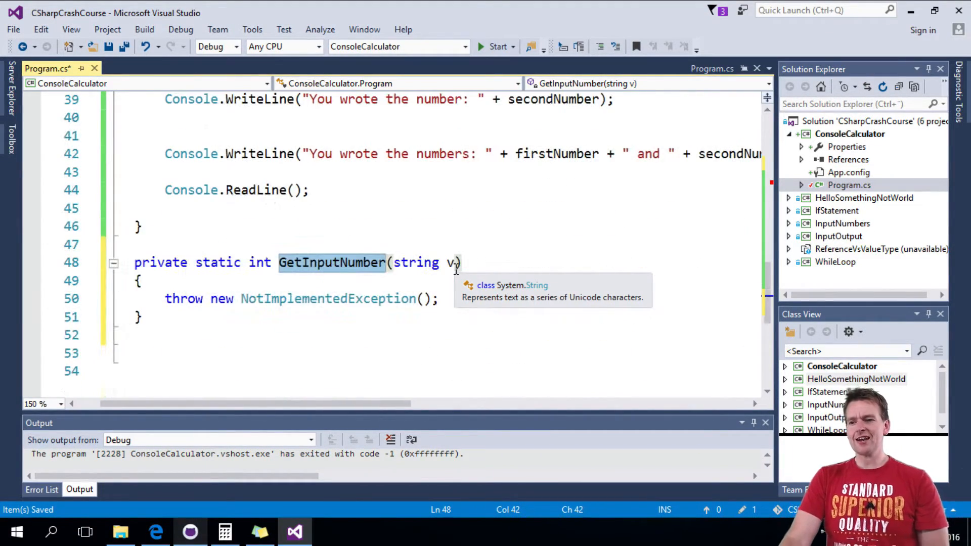
pyautogui.write('mes')
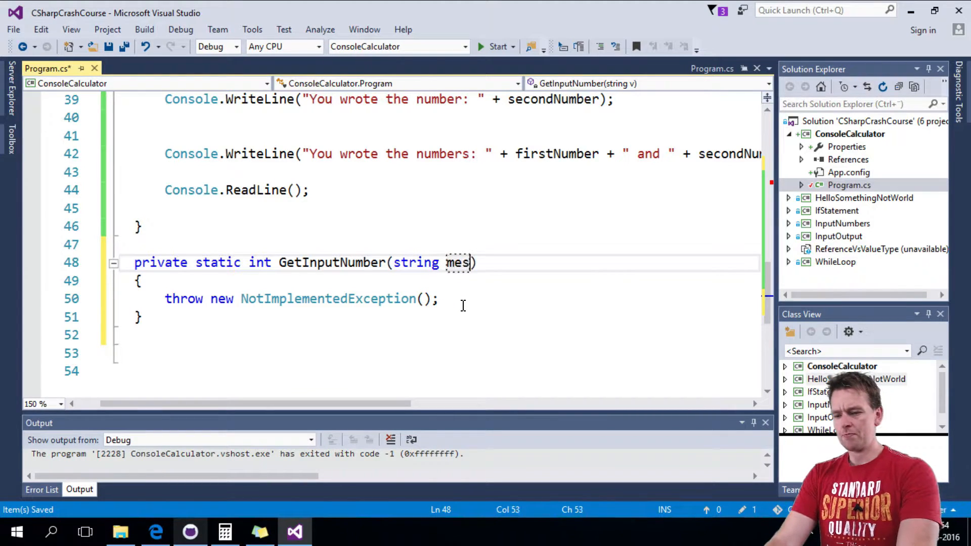
pyautogui.write('s')
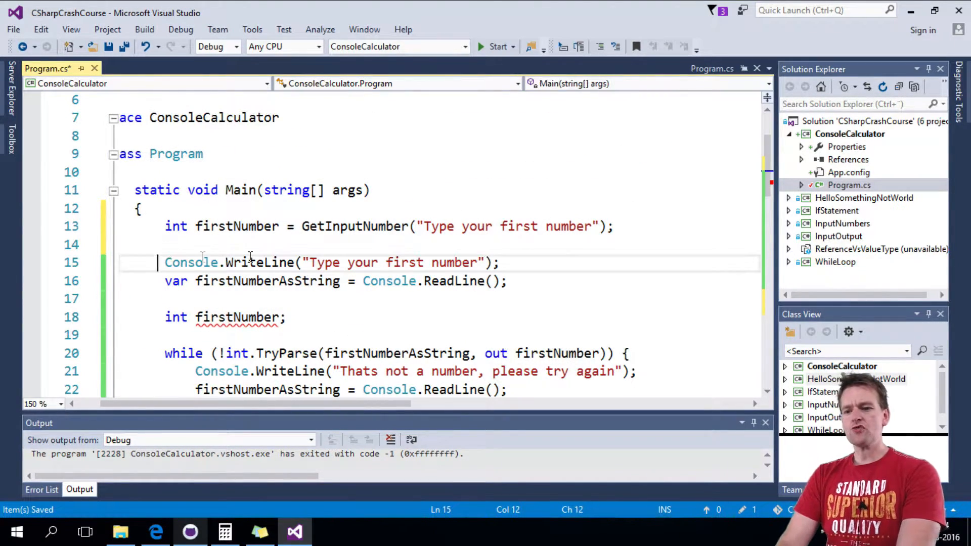
# - Replace the NotImplementedException with the input loop using number, ending with return number;
pyautogui.scroll(-3)
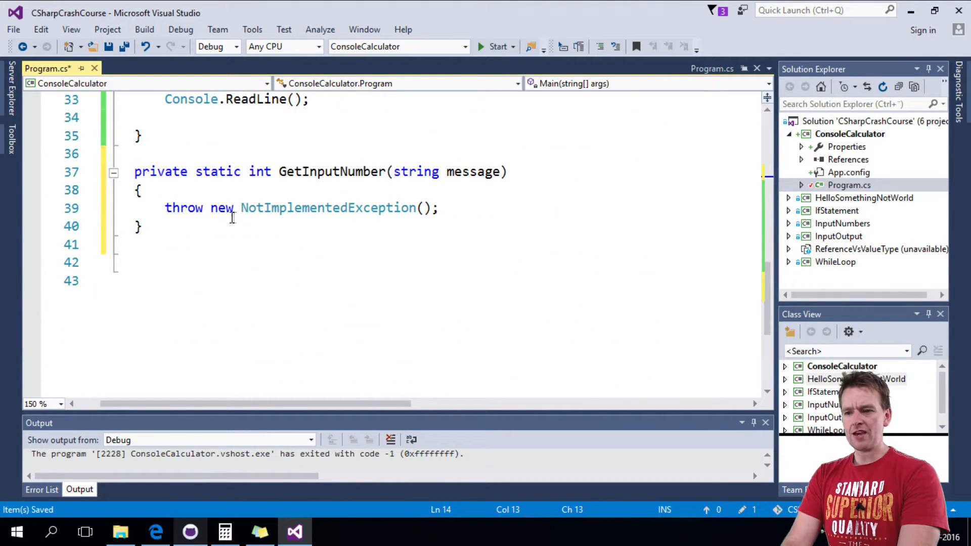
pyautogui.tripleClick(301, 207)
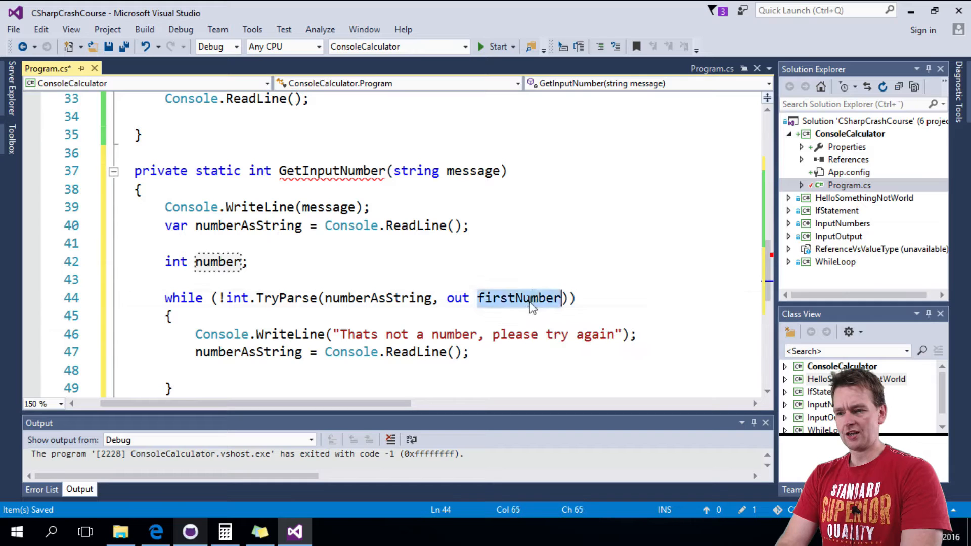
pyautogui.write('number')
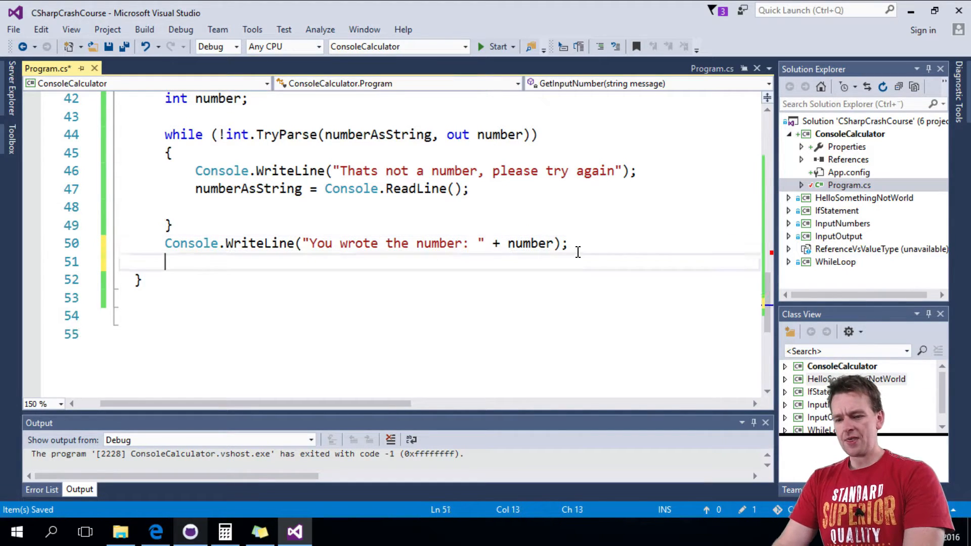
pyautogui.write('return number;')
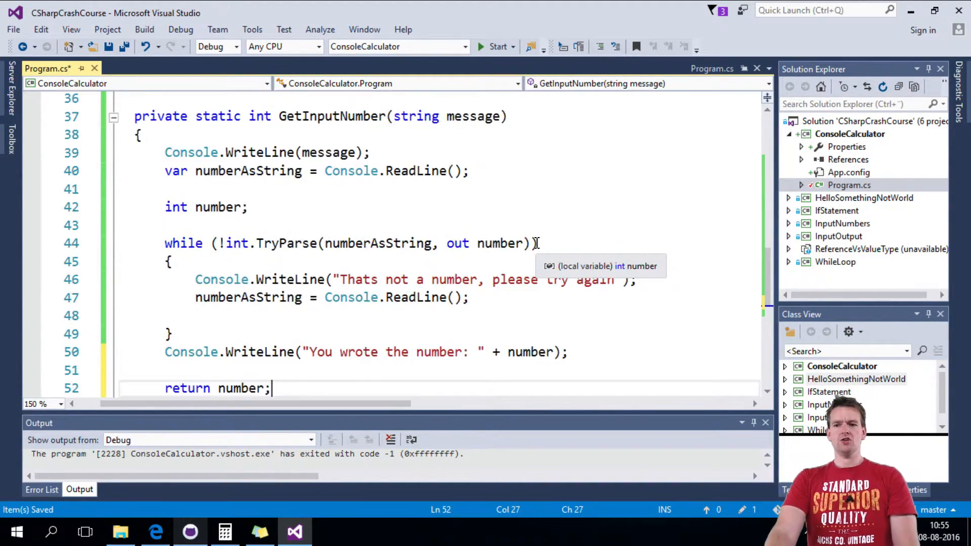
pyautogui.moveTo(525, 418)
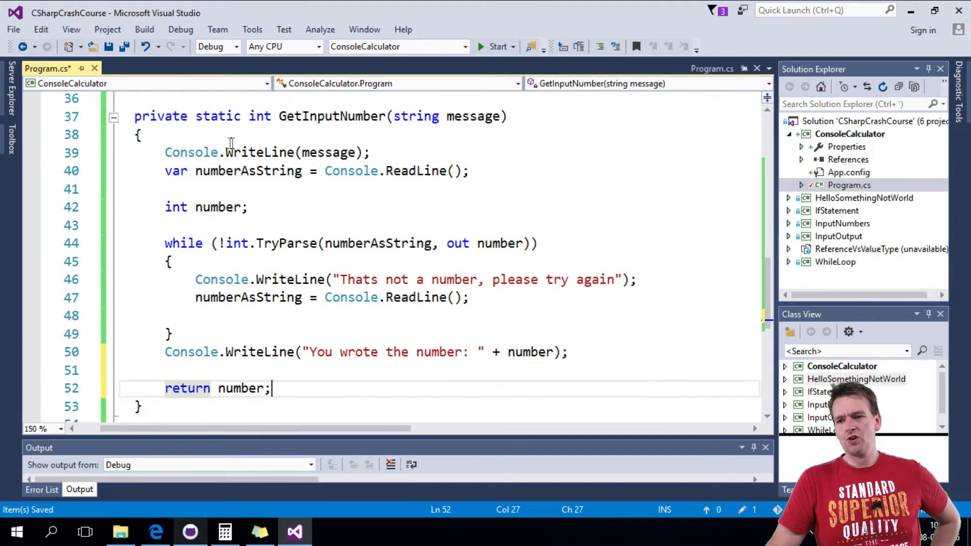
pyautogui.moveTo(272, 171)
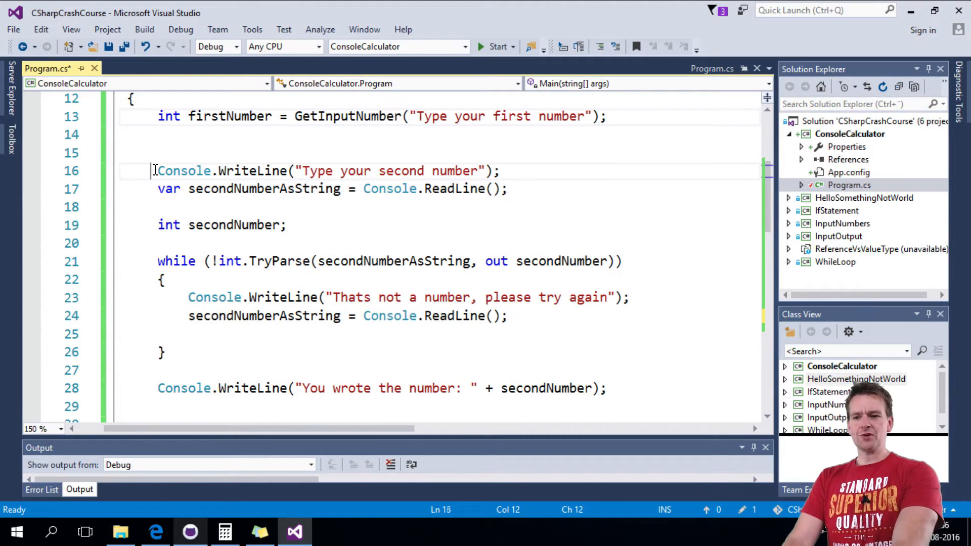
# - Replace the second-number input loop with int secondNumber = GetInputNumber("Type your second number");
pyautogui.moveTo(155, 171); pyautogui.dragTo(190, 316)
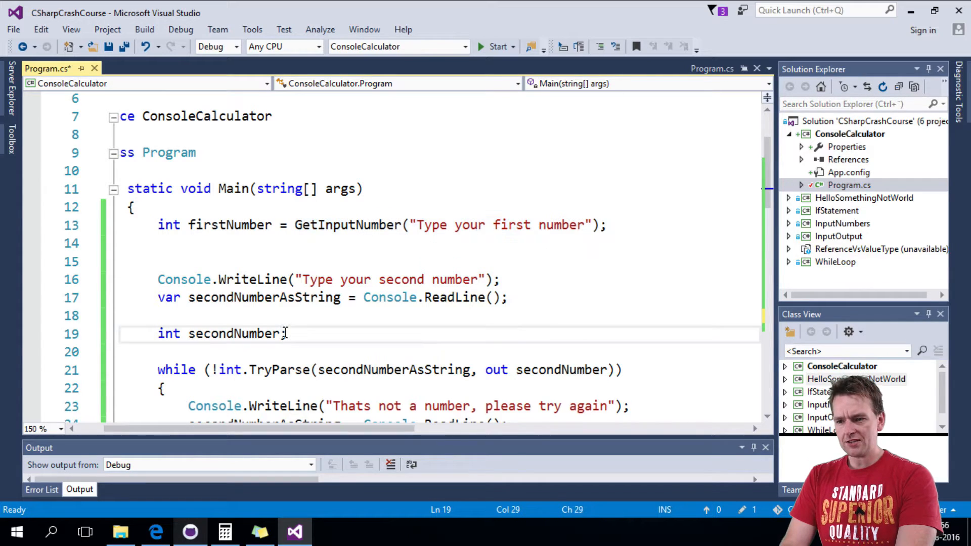
pyautogui.write('=')
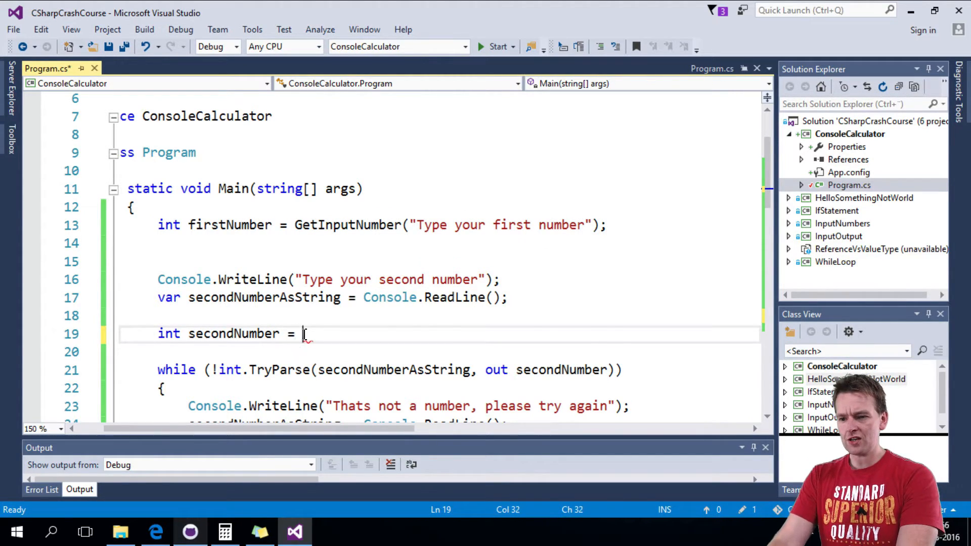
pyautogui.write('GetInputNumber("Type your first number");')
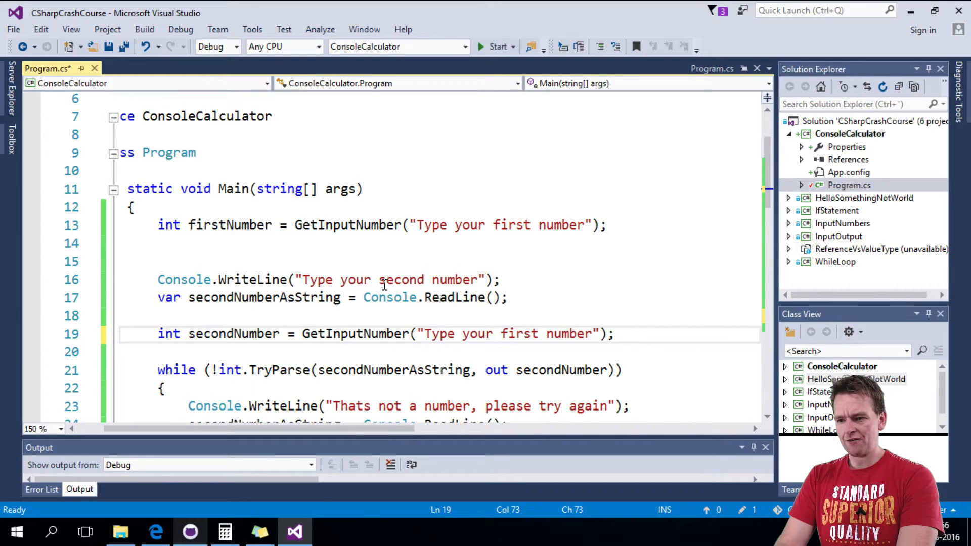
pyautogui.write('second')
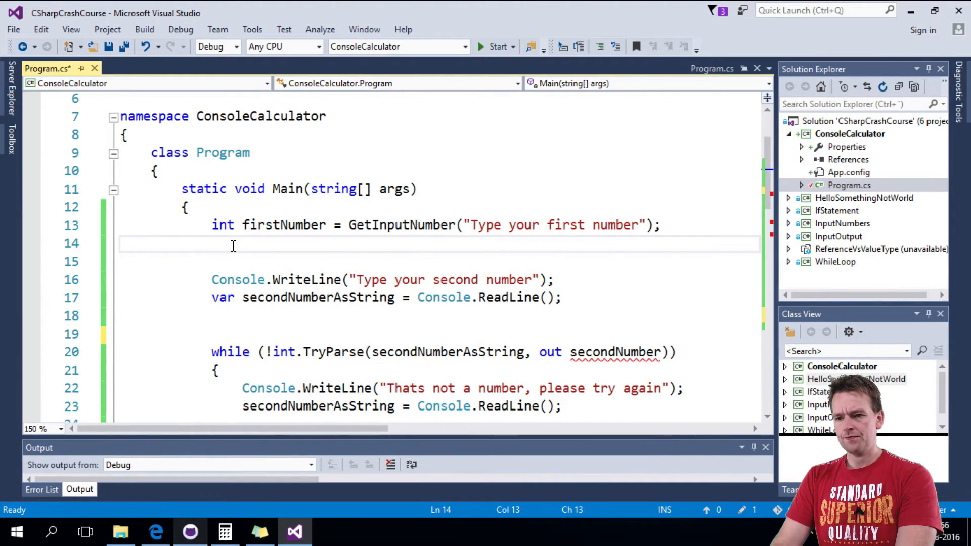
pyautogui.write('int secondNumber = GetInputNumber("Type your second number");')
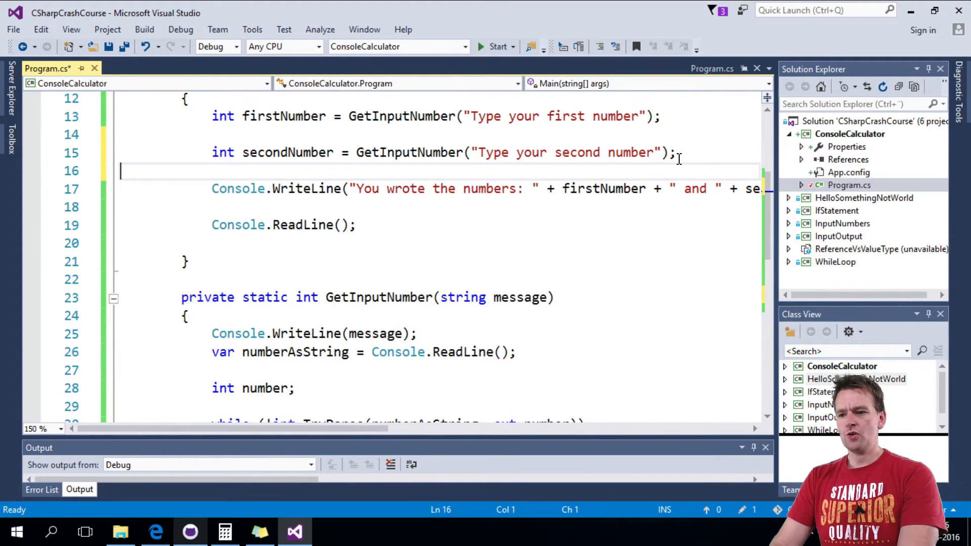
# - Save Program.cs and review the refactored Main and GetInputNumber
pyautogui.press('ctrl+s')
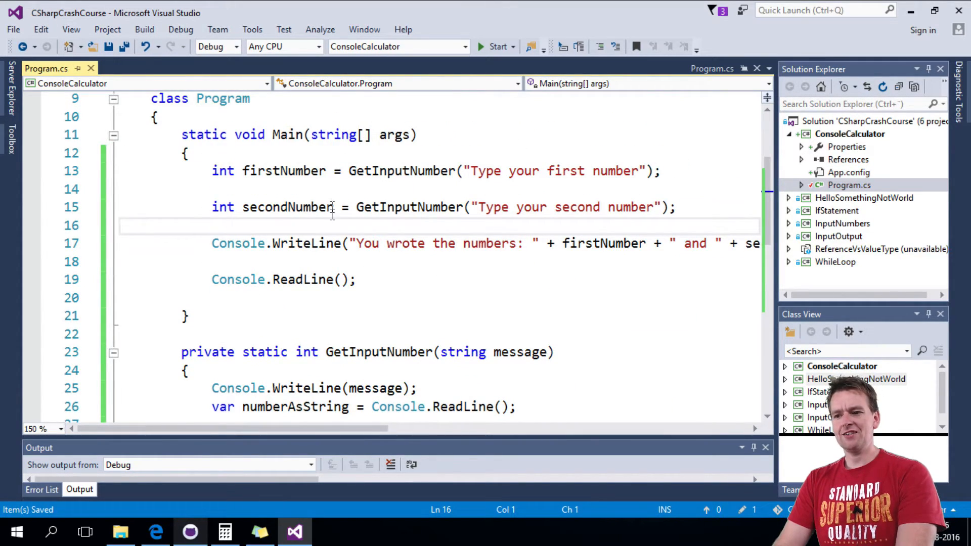
pyautogui.moveTo(474, 207)
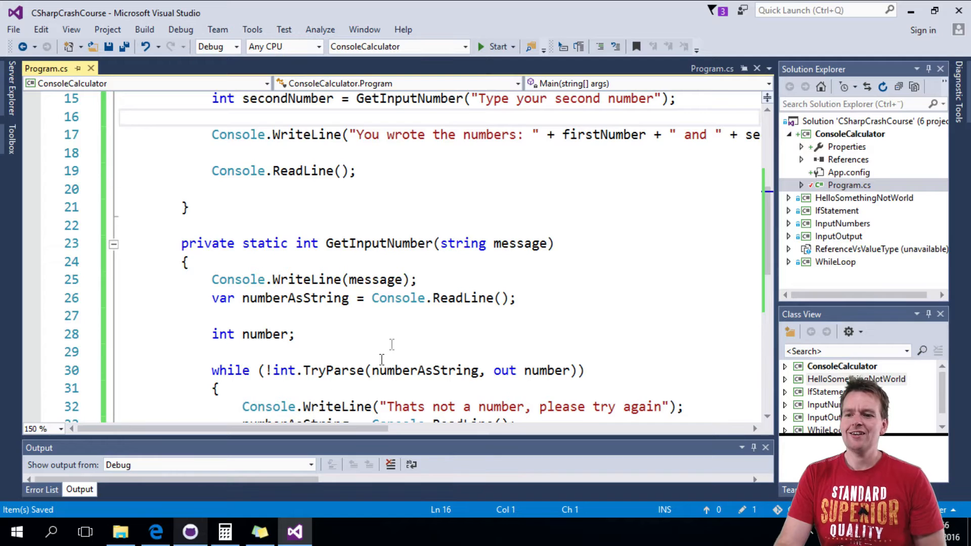
pyautogui.scroll(-3)
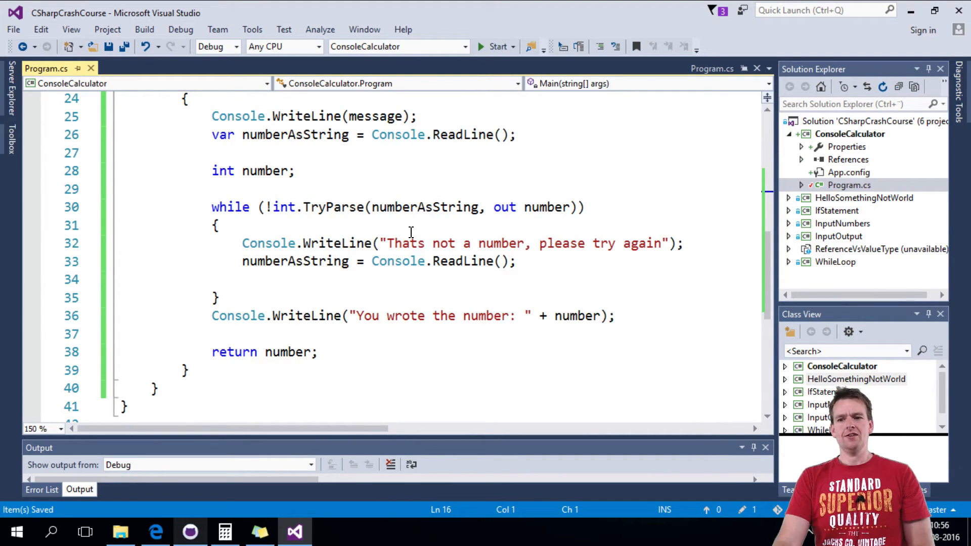
pyautogui.scroll(3)
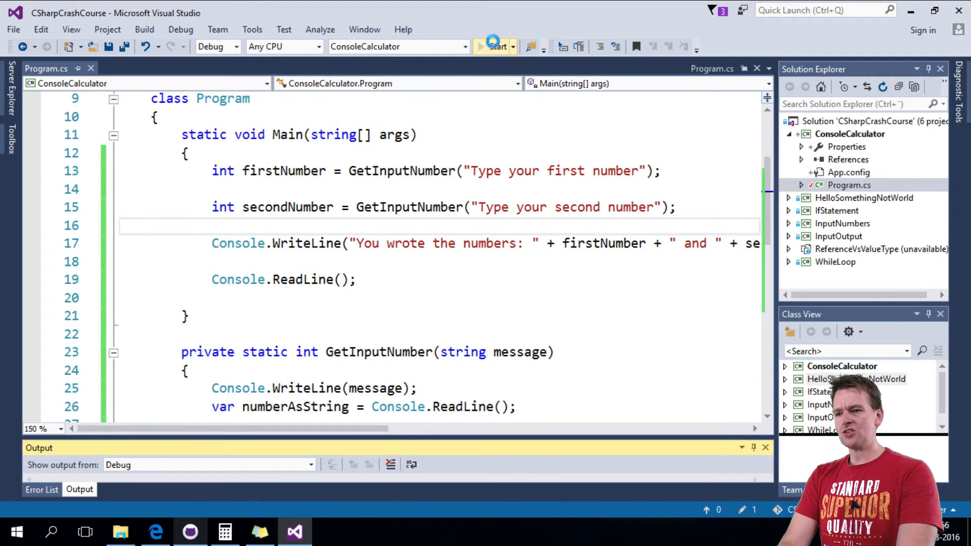
# - Run ConsoleCalculator, enter 10 and 30, and see the sum 40 printed
pyautogui.click(498, 46)
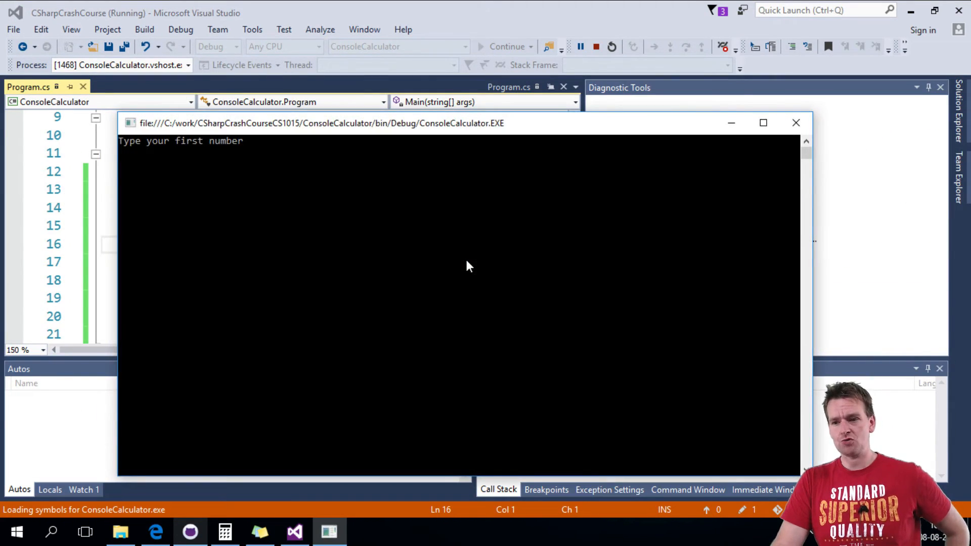
pyautogui.write('10')
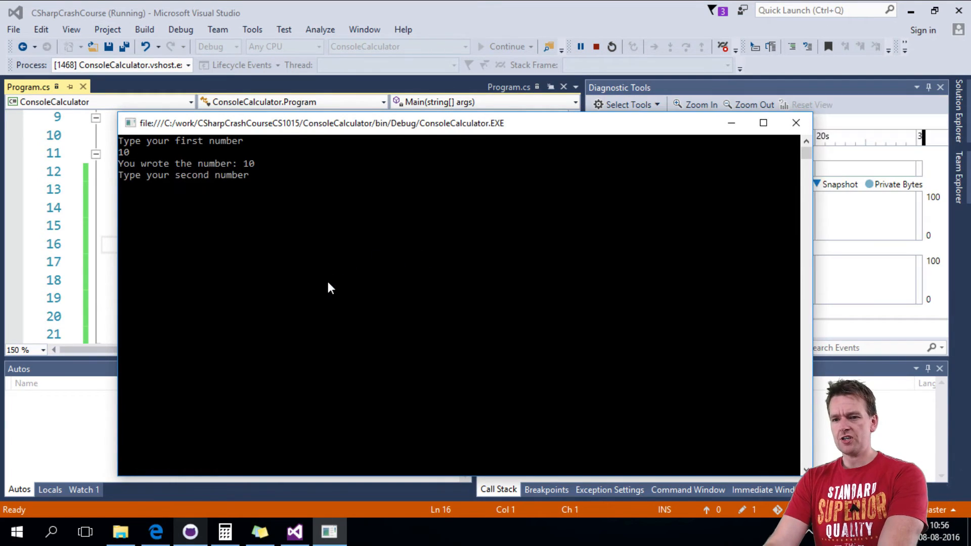
pyautogui.write('30')
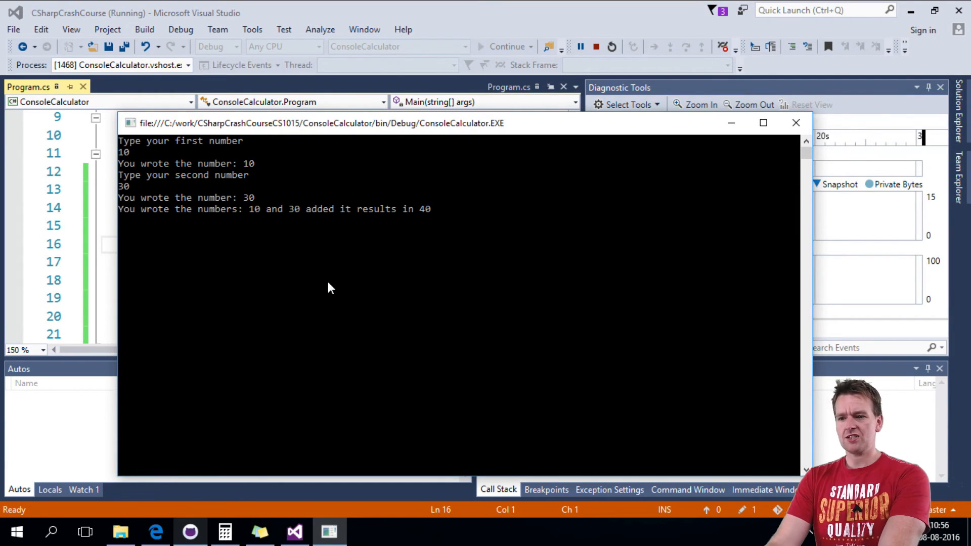